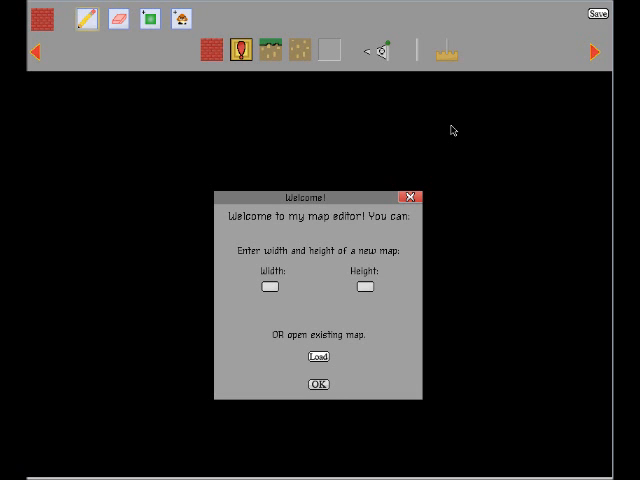
mouse_move(588, 132)
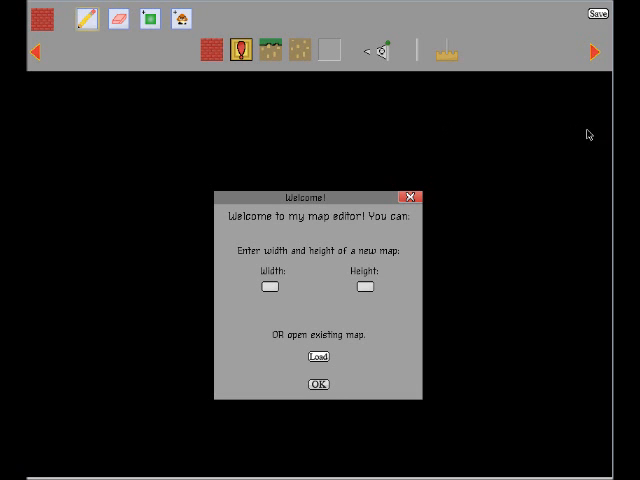
mouse_move(452, 160)
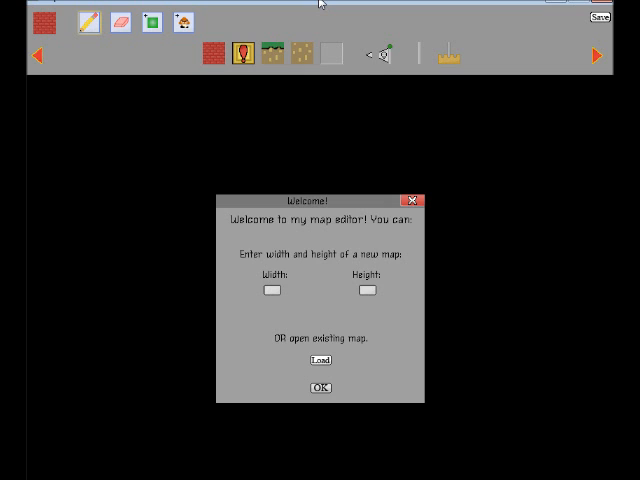
mouse_move(304, 14)
text(9)
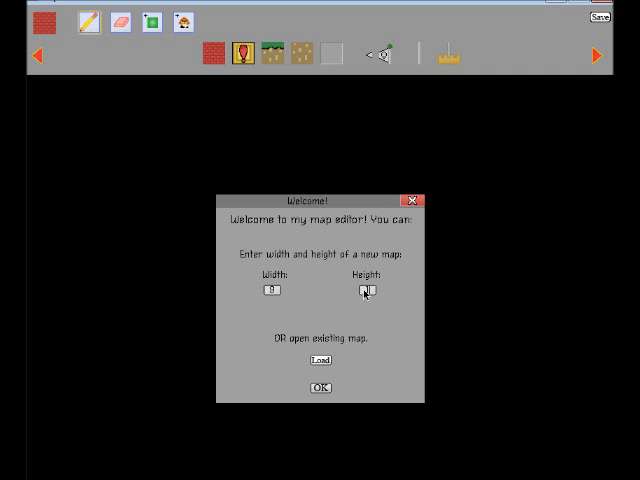
- Create the sized map, close the ground gap and place the orange item blocks above it
click(318, 388)
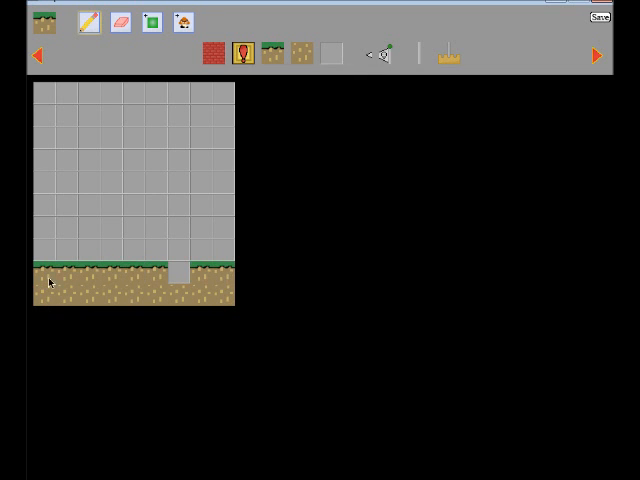
click(180, 272)
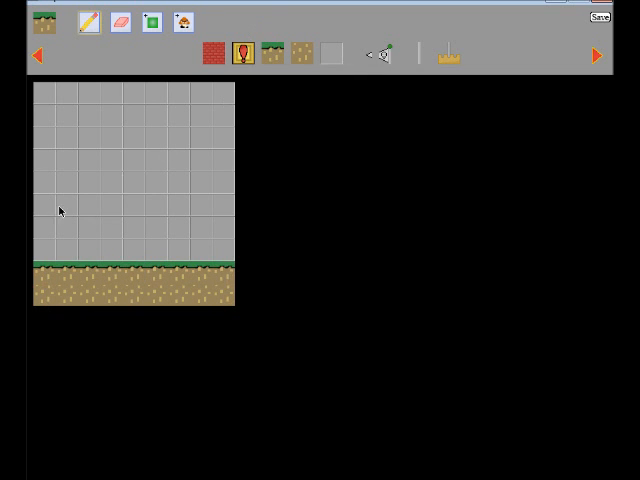
click(68, 184)
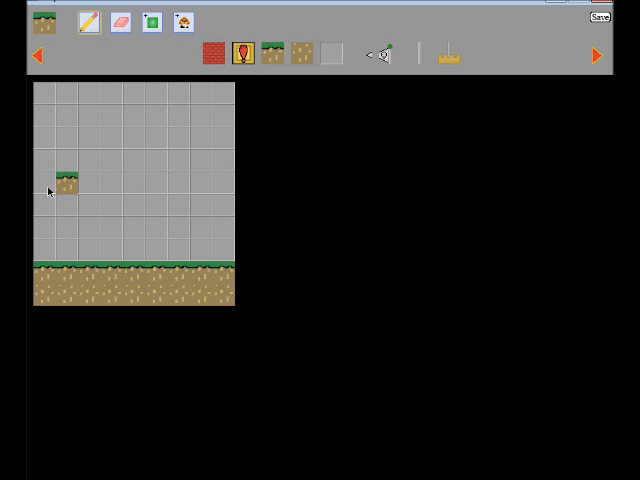
click(68, 184)
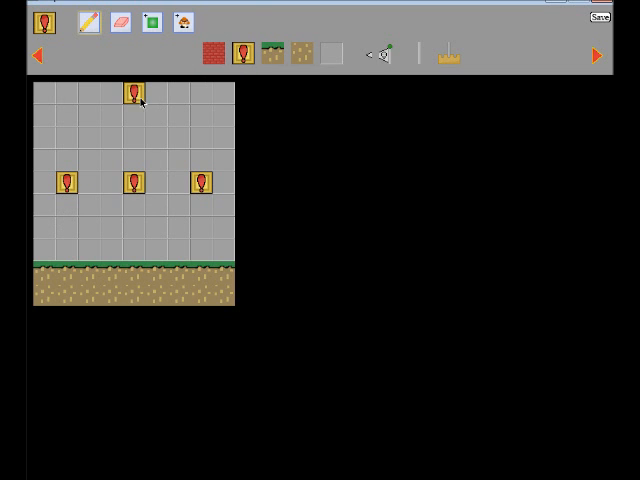
mouse_move(328, 168)
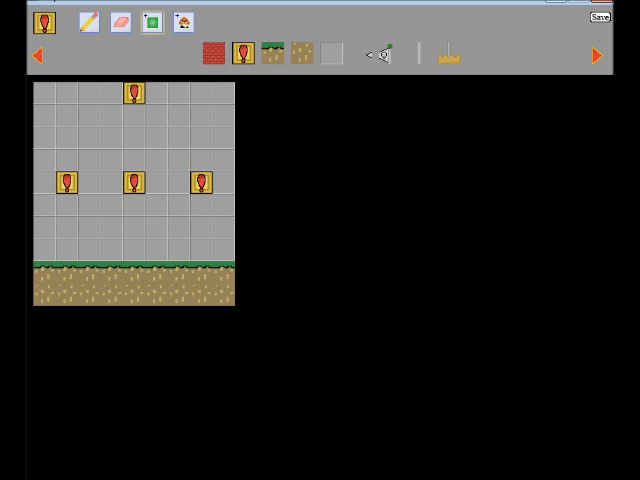
mouse_move(184, 144)
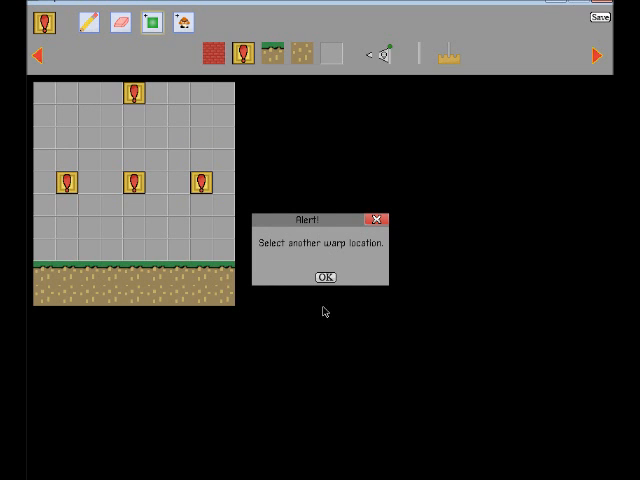
- Acknowledge the 'Select another warp location' prompt to link the second green warp point
click(324, 276)
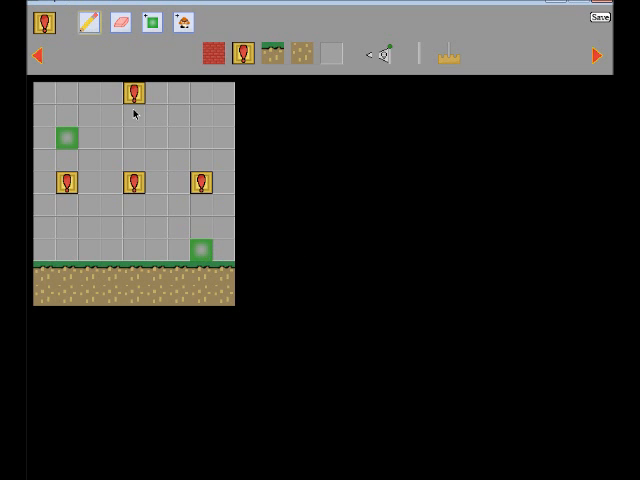
mouse_move(168, 100)
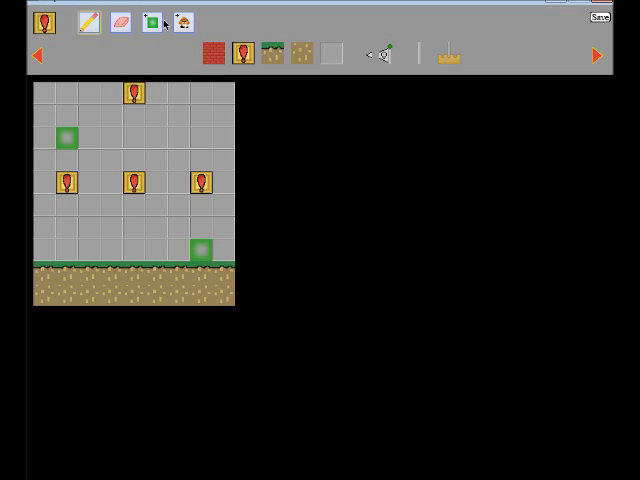
mouse_move(190, 38)
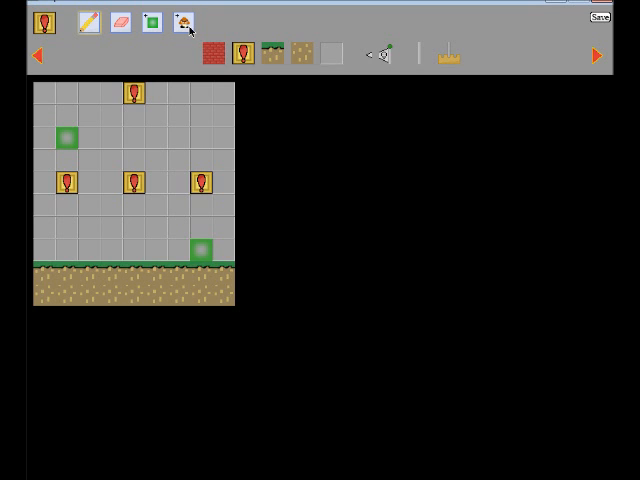
- Bring up the 'Choose the enemy' chooser to pick an enemy type for the map
click(180, 22)
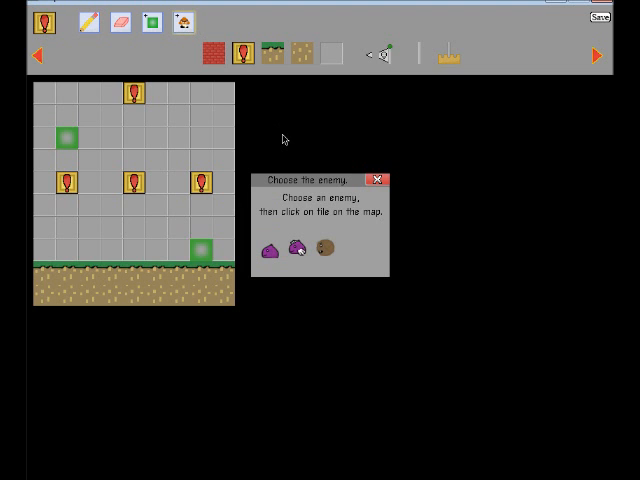
mouse_move(316, 216)
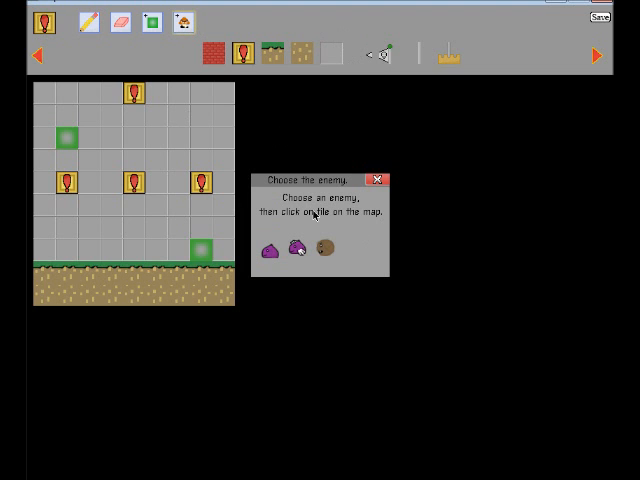
mouse_move(546, 224)
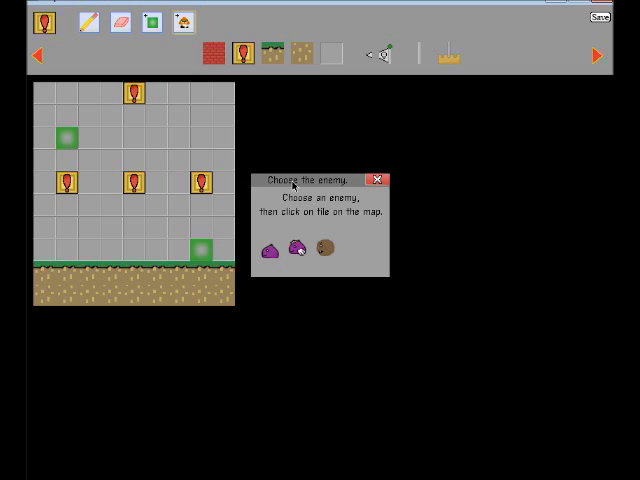
mouse_move(348, 224)
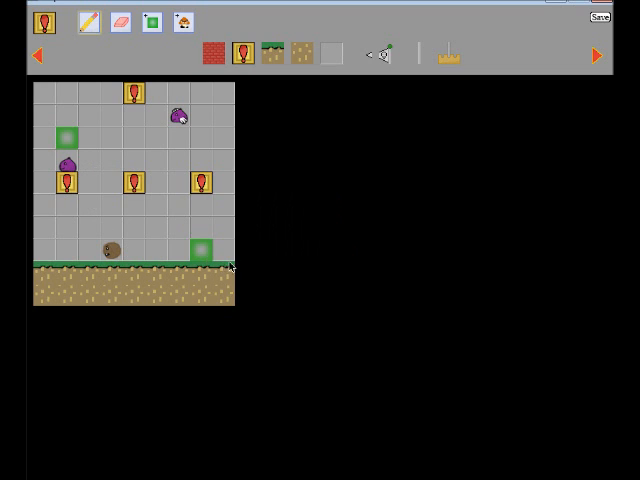
mouse_move(188, 148)
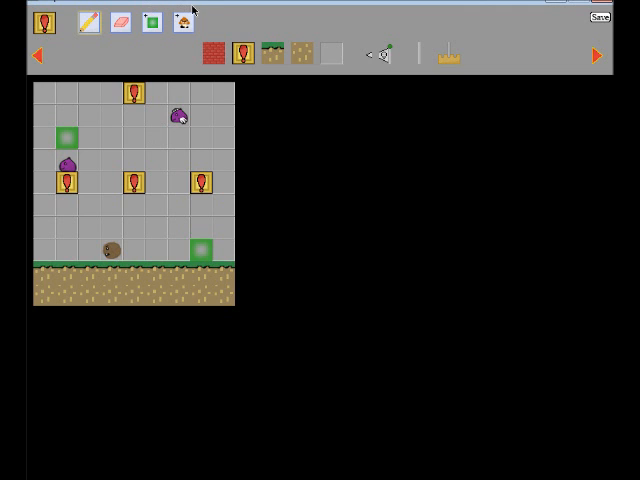
mouse_move(164, 146)
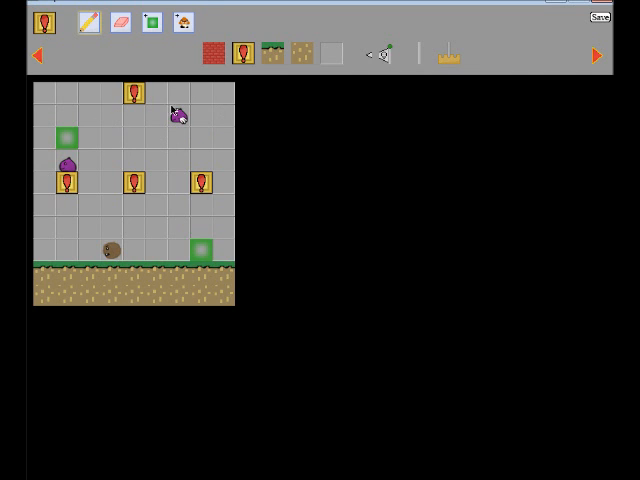
mouse_move(238, 32)
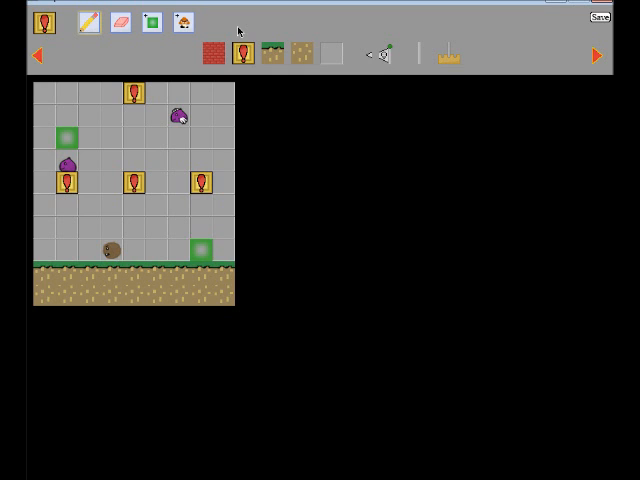
mouse_move(140, 128)
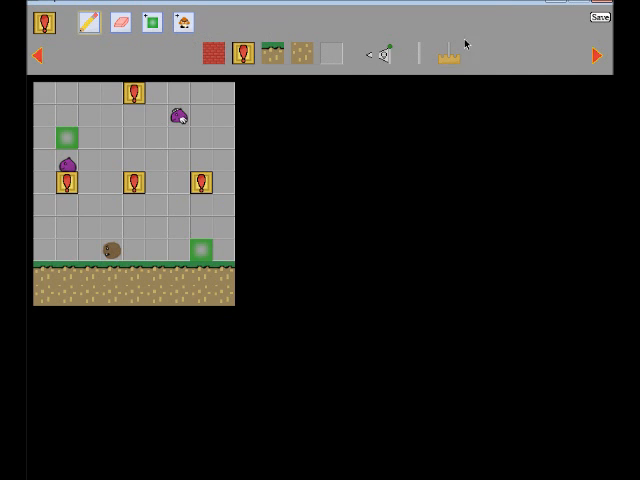
mouse_move(512, 20)
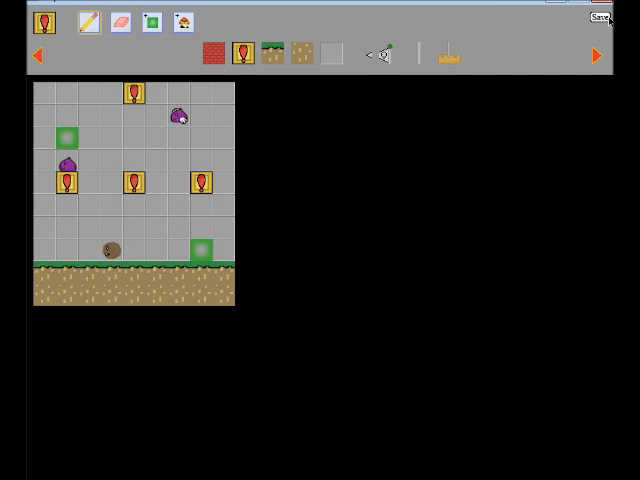
- Name the map map.txt in the filename dialog and confirm the save
click(600, 16)
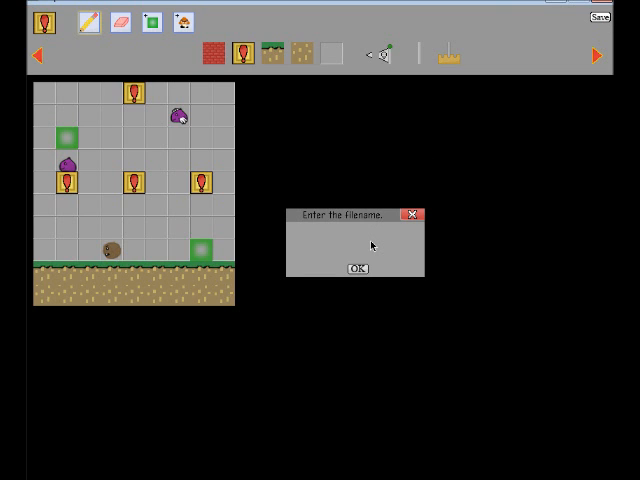
text(ma)
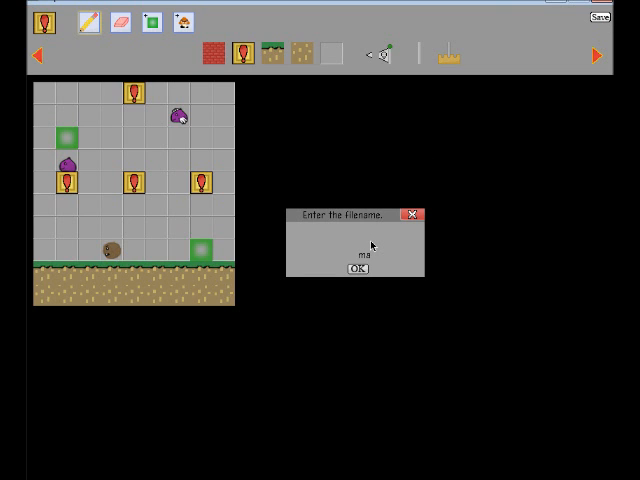
text(p.txt)
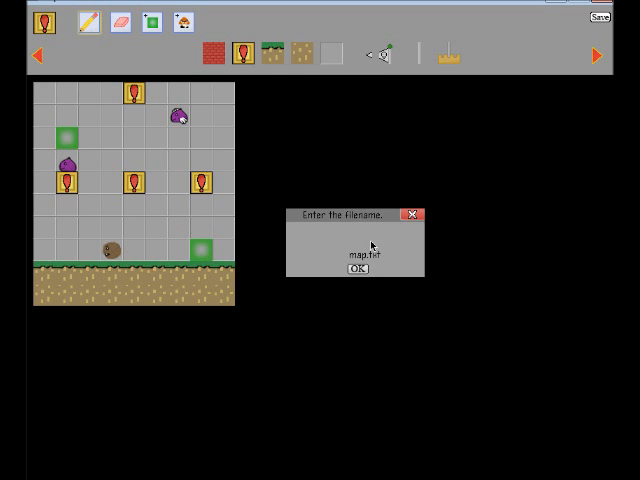
click(356, 268)
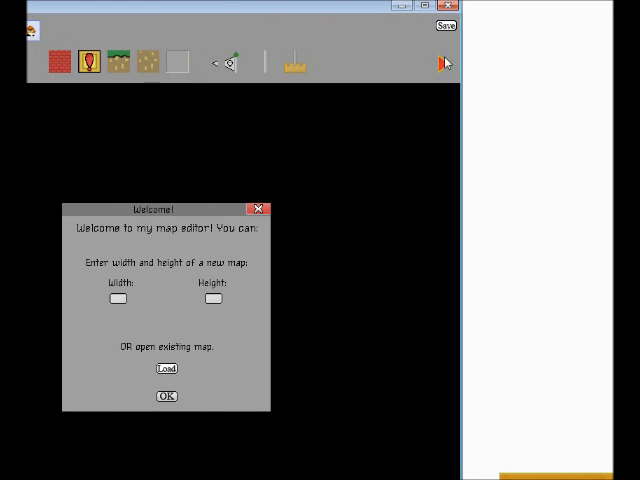
mouse_move(176, 28)
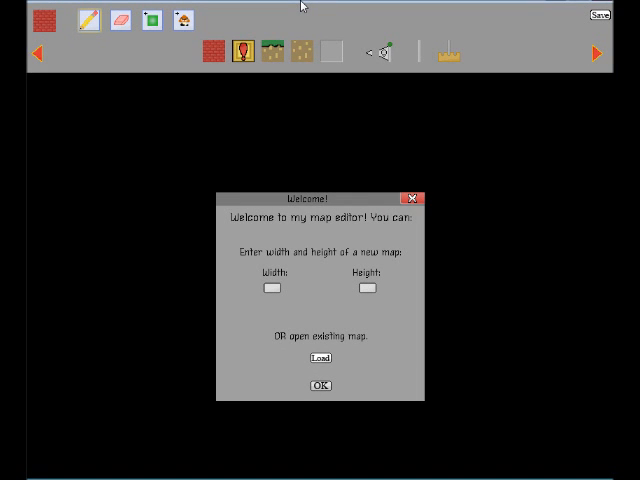
click(320, 358)
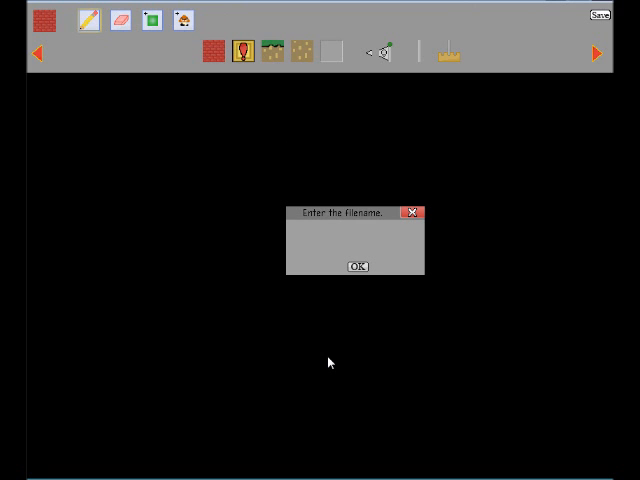
text(m)
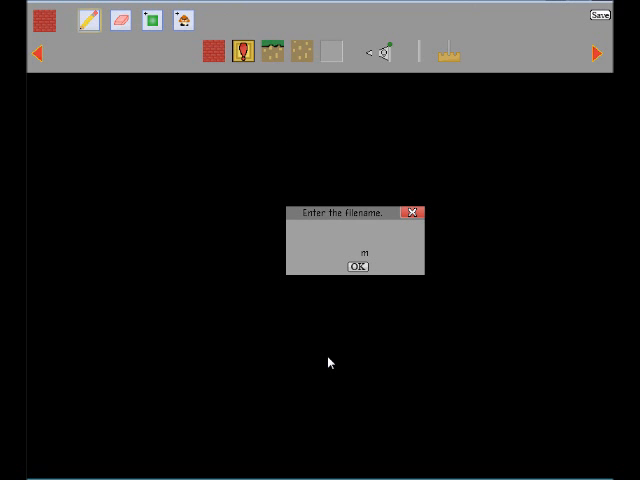
text(ap)
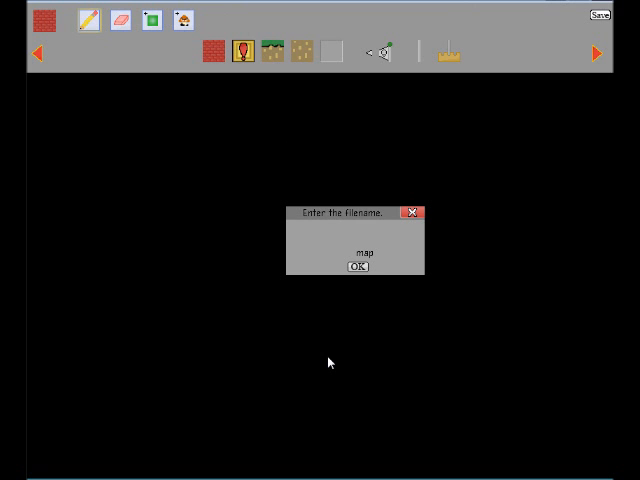
text(.)
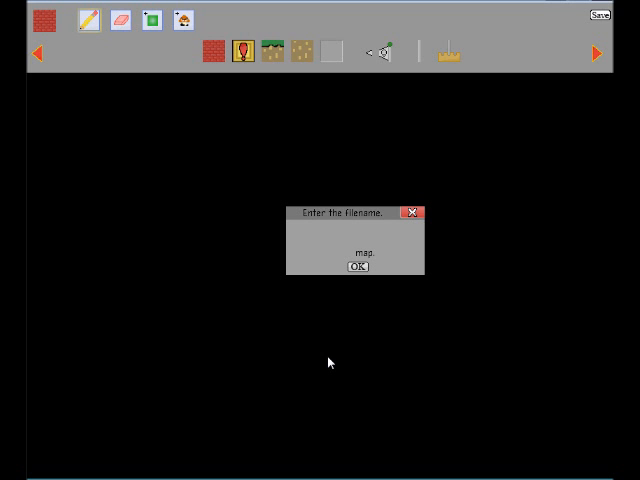
text(txt)
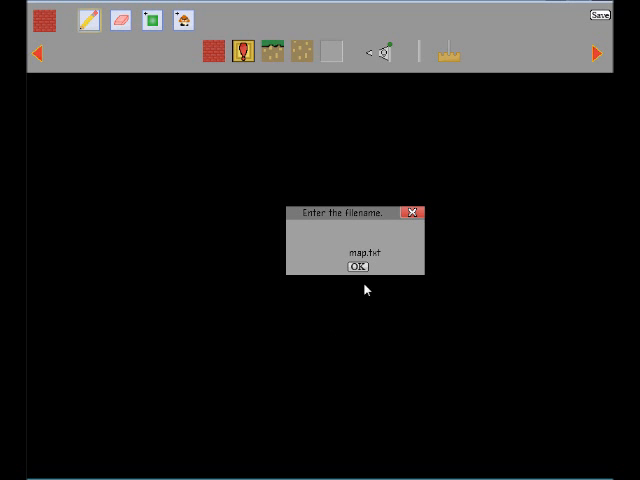
click(360, 266)
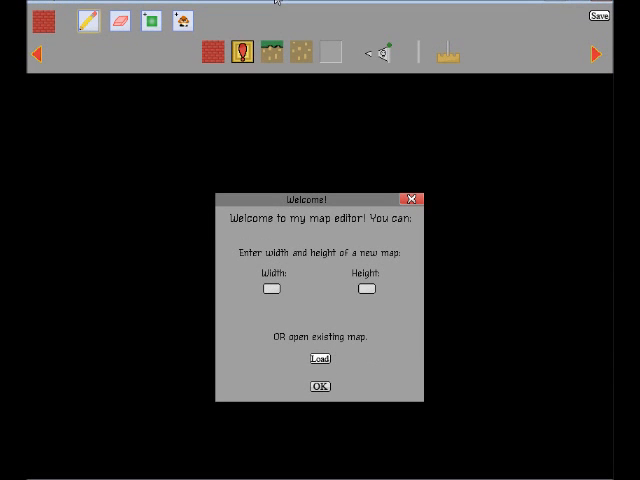
- Load the existing map file big.txt from the welcome screen
click(318, 358)
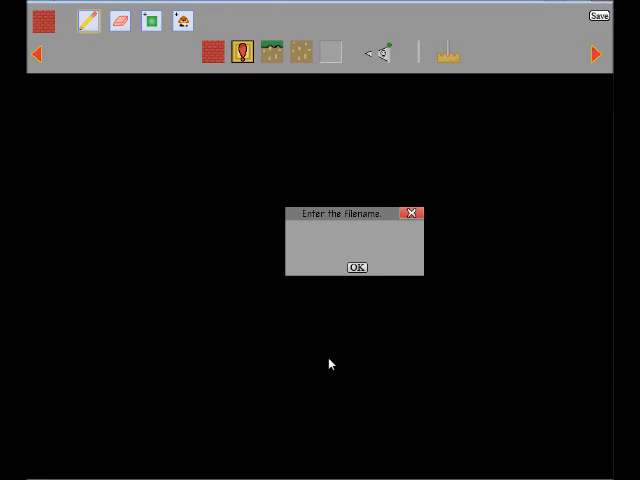
text(big.txt)
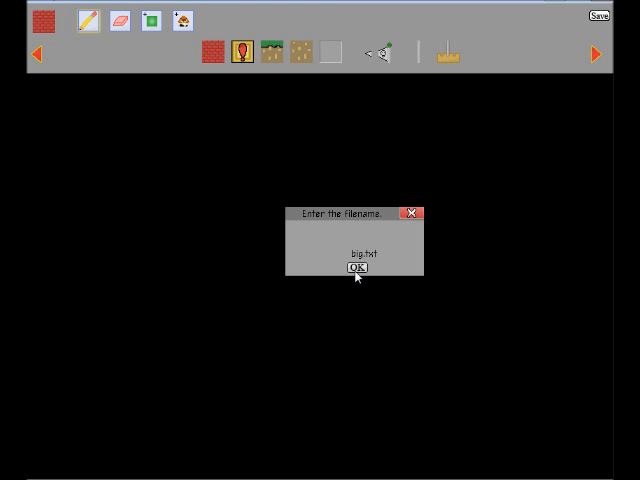
click(356, 268)
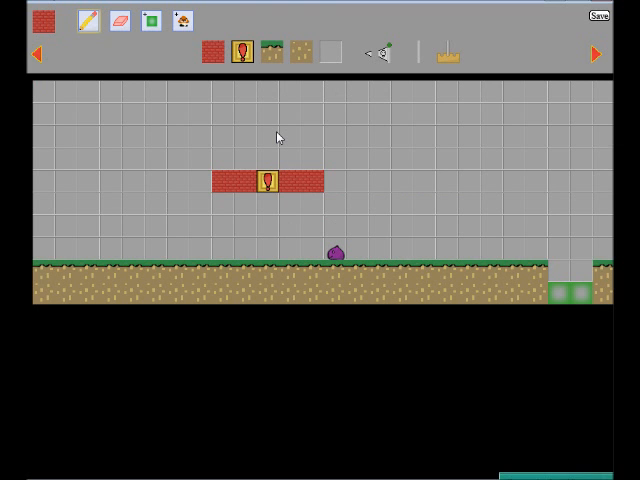
mouse_move(278, 10)
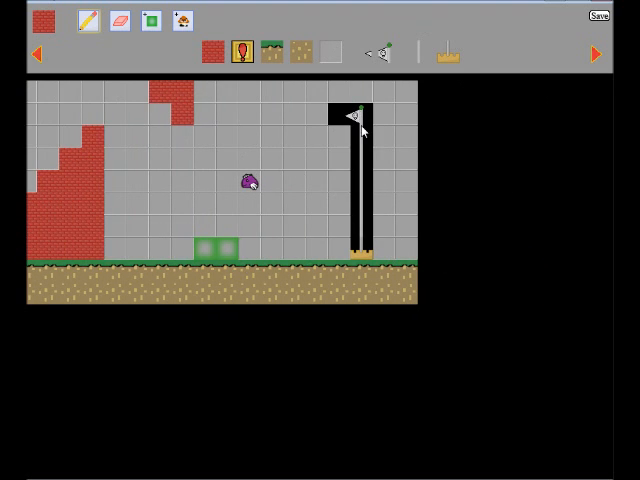
mouse_move(386, 124)
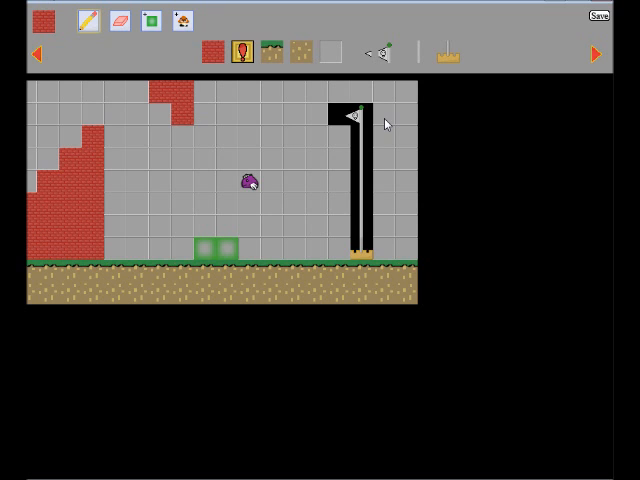
mouse_move(204, 172)
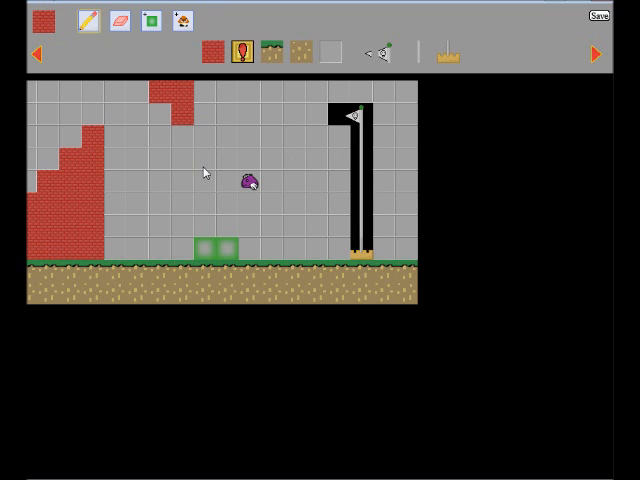
mouse_move(378, 272)
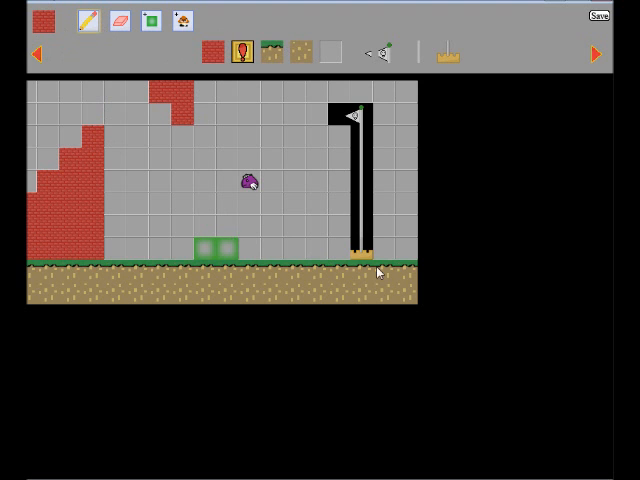
mouse_move(396, 246)
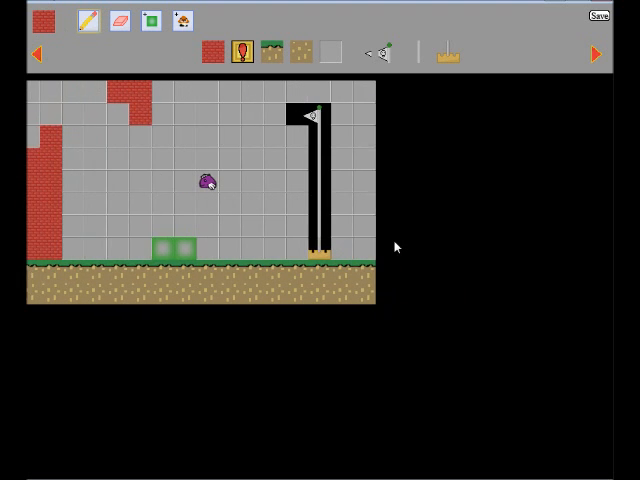
mouse_move(80, 94)
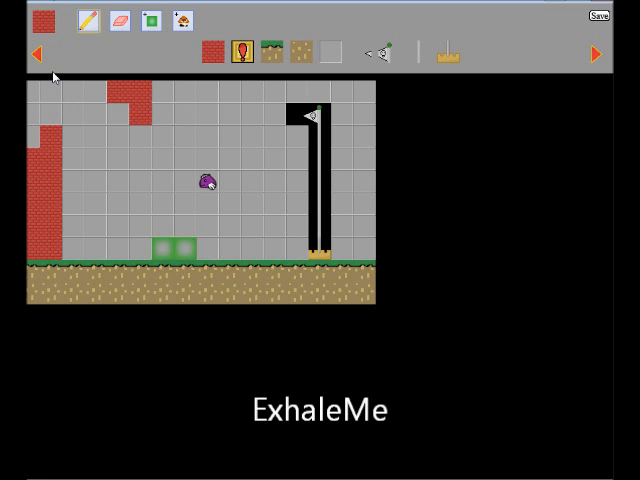
mouse_move(78, 120)
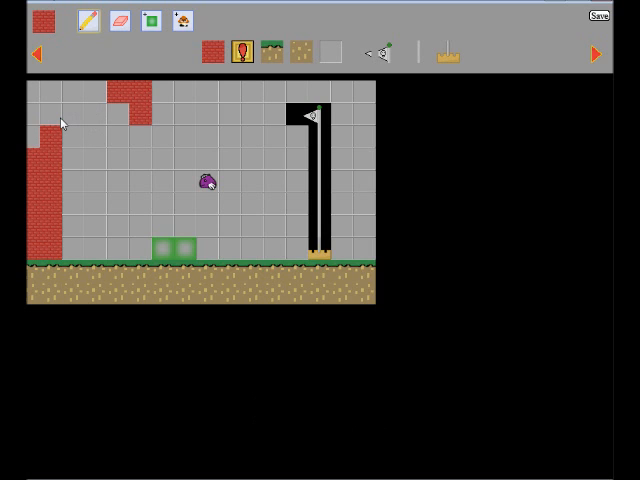
mouse_move(52, 124)
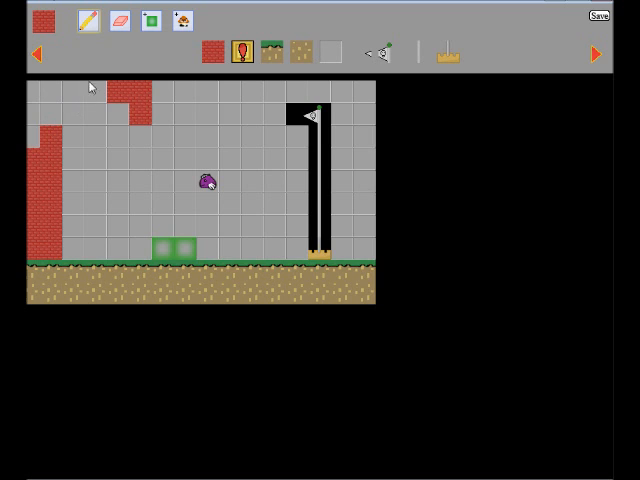
- Delete the three red blocks along the top edge with the eraser
click(110, 98)
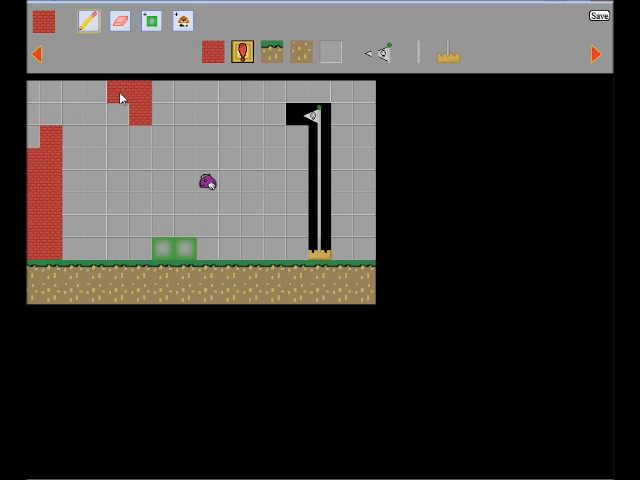
click(112, 98)
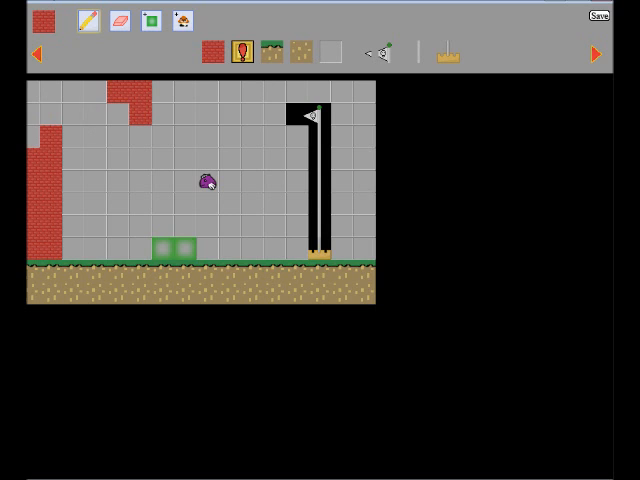
mouse_move(148, 96)
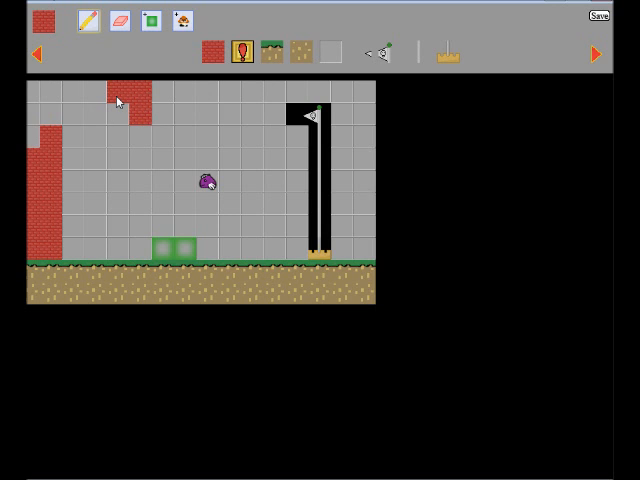
click(120, 104)
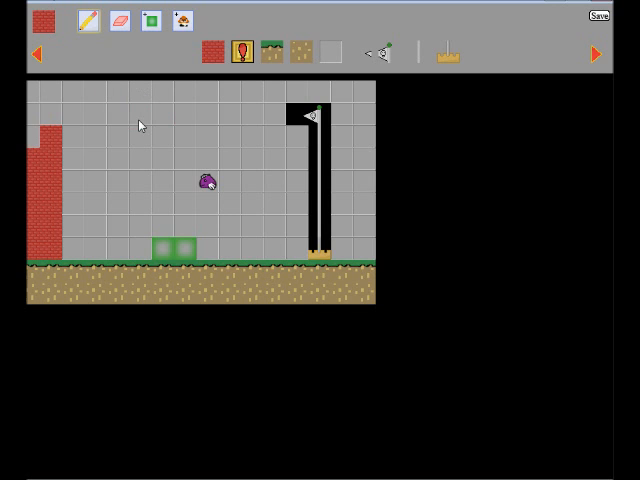